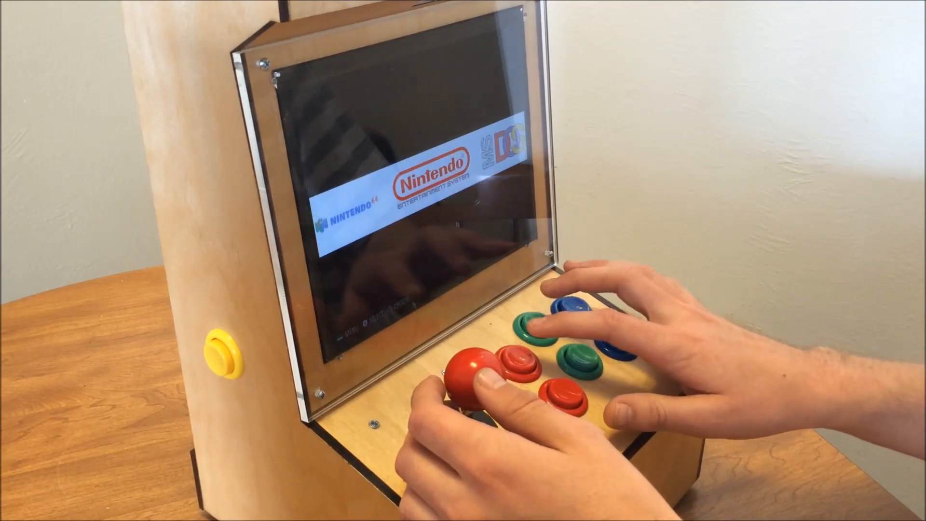
pyautogui.click(519, 359)
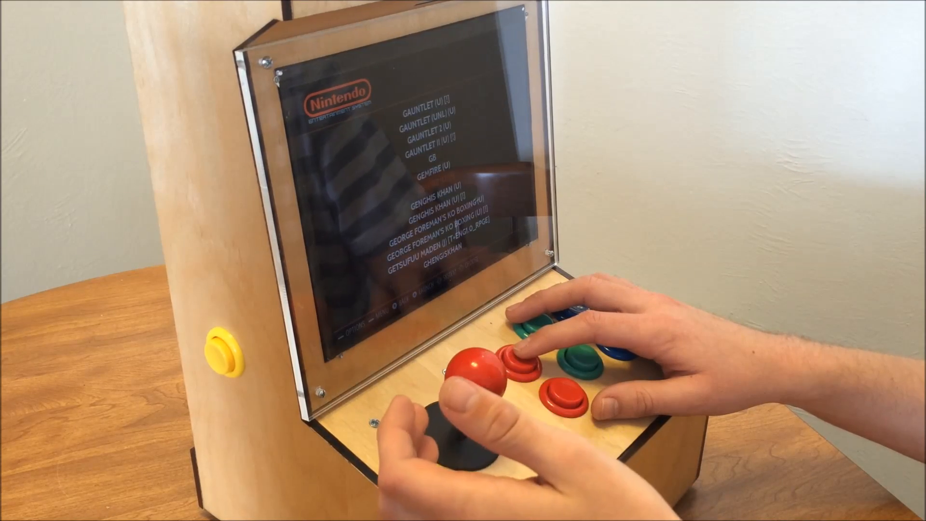
pyautogui.click(551, 362)
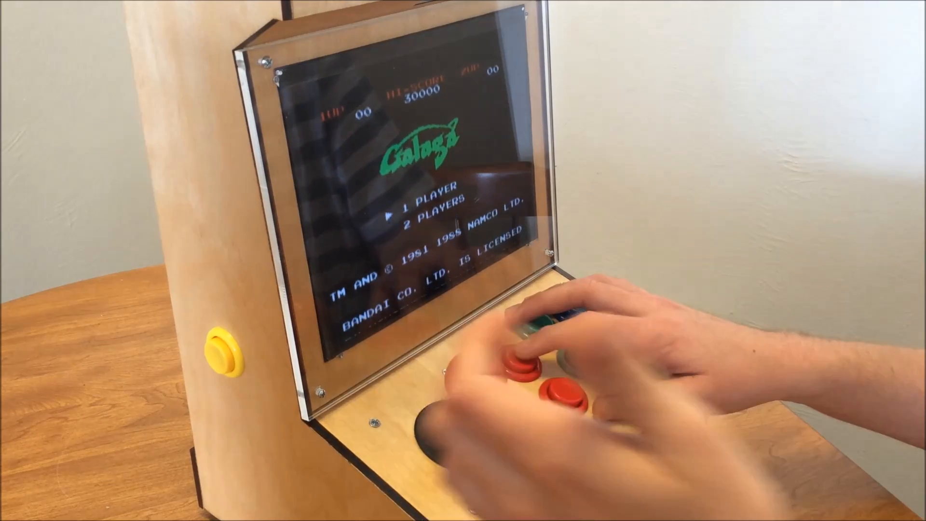